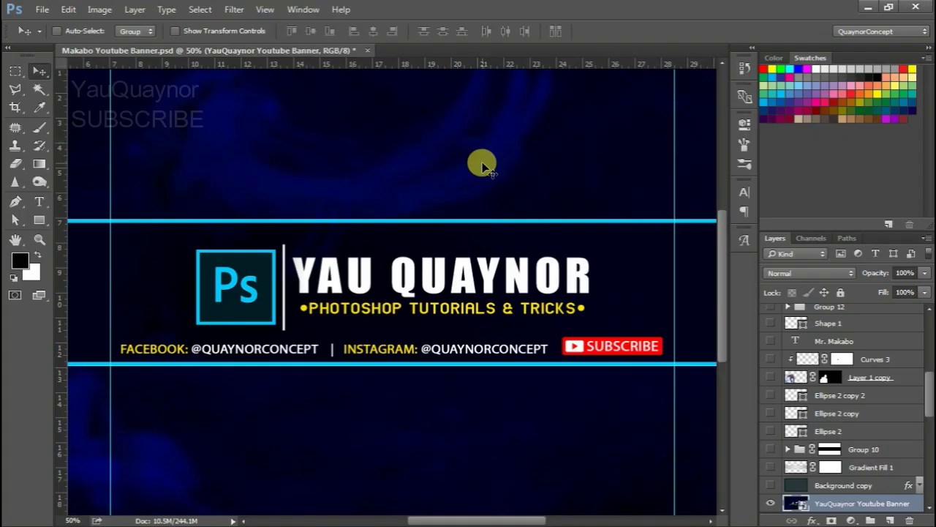
mouse_move(512, 346)
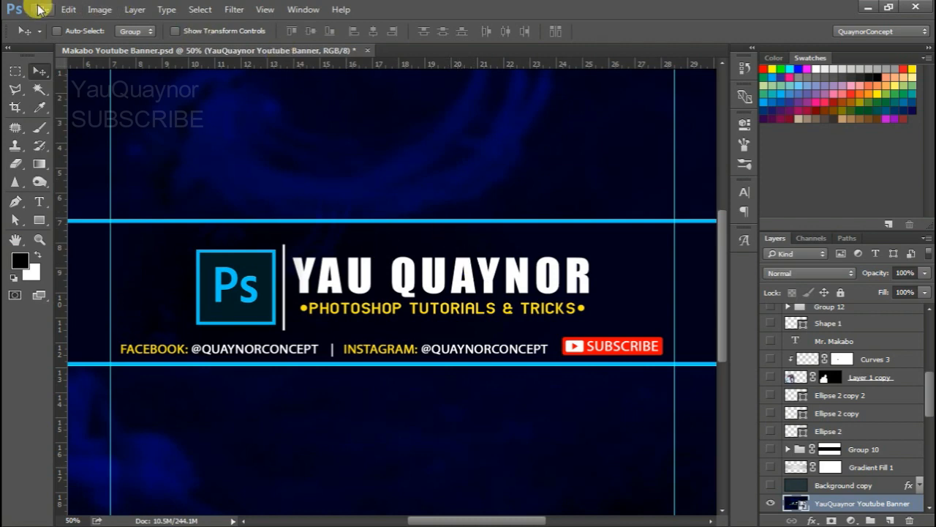
Step: Open the File menu to start a new document
click(42, 10)
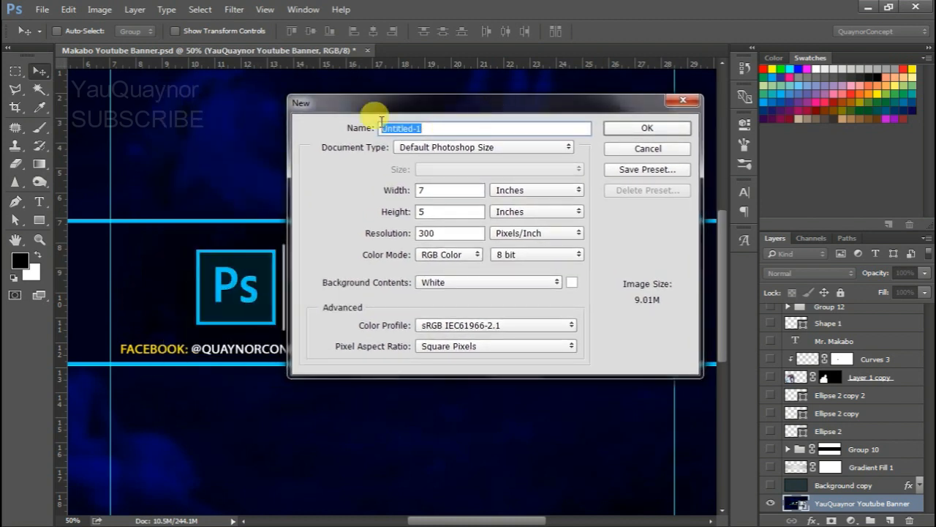
Step: Create a 7×5 inch, 300 ppi white document named 'Signature'
text(S)
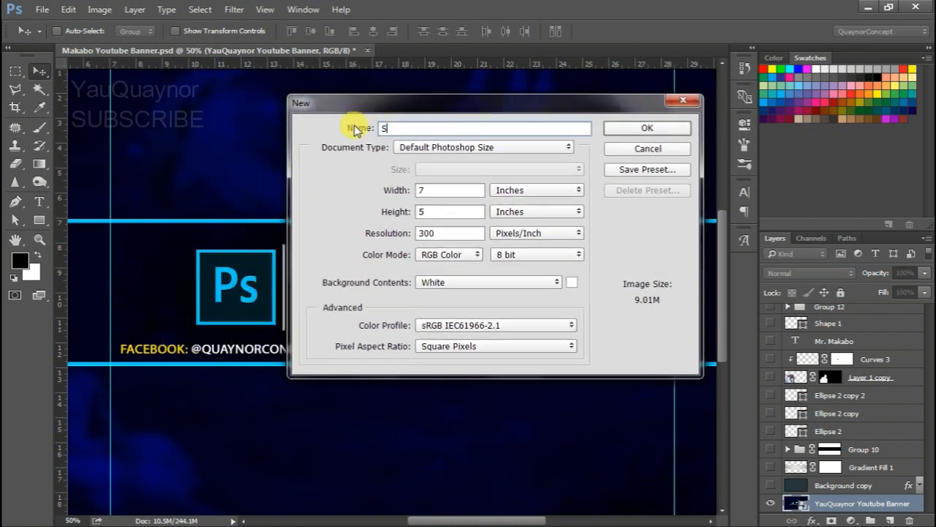
text(ign)
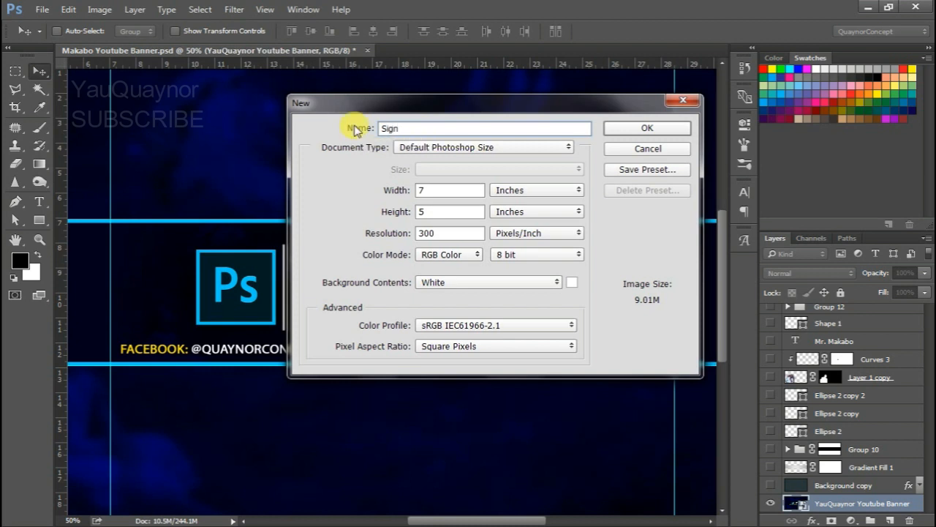
click(483, 128)
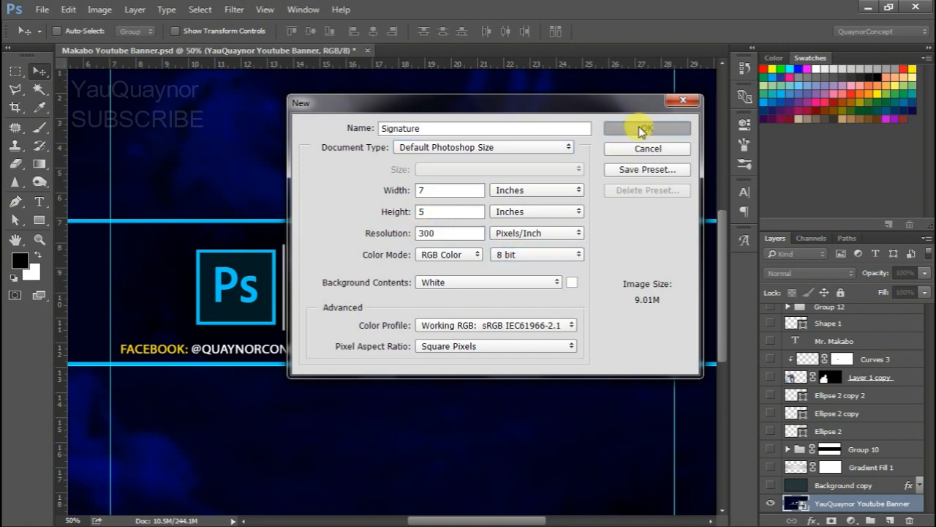
click(647, 129)
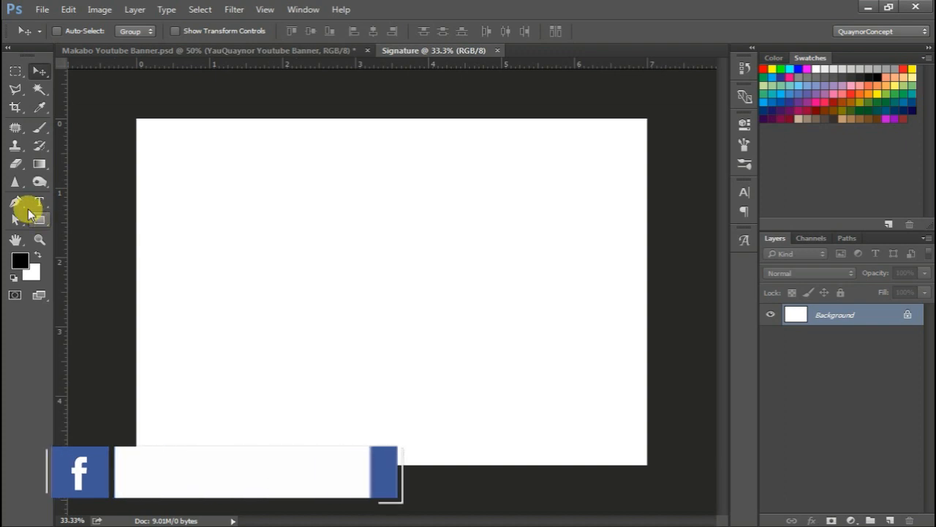
click(39, 202)
text(Y)
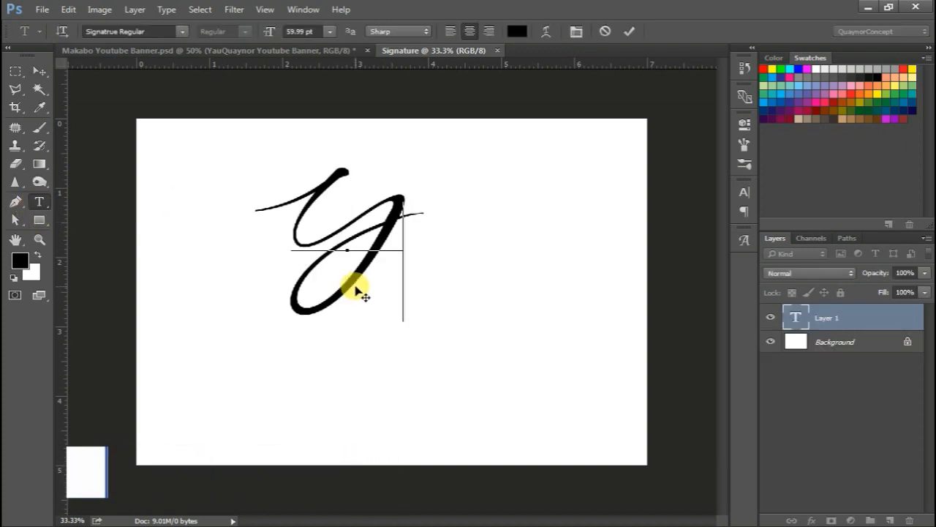
text(au Quaynor)
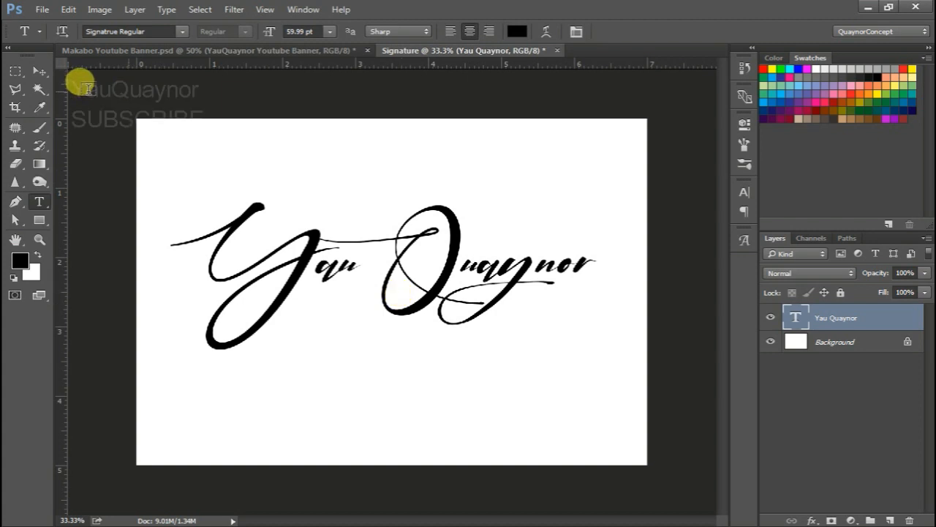
click(38, 72)
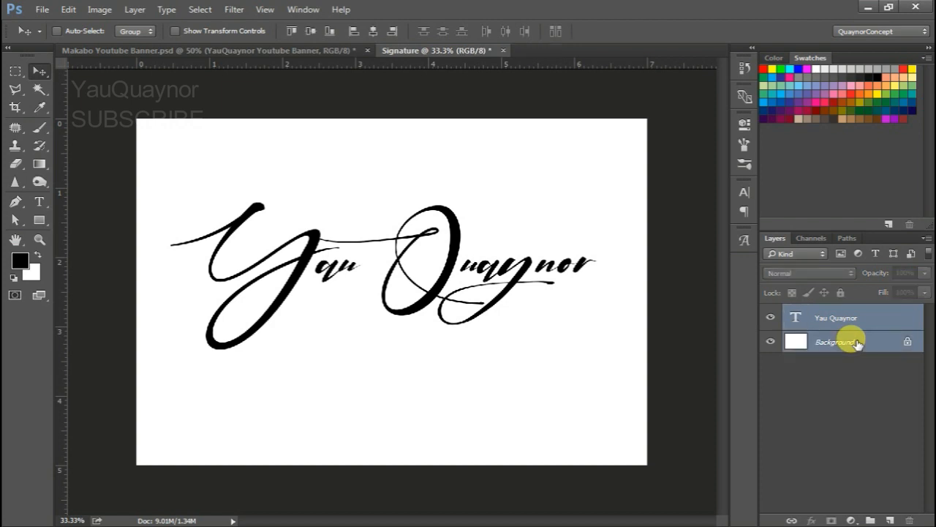
right_click(857, 342)
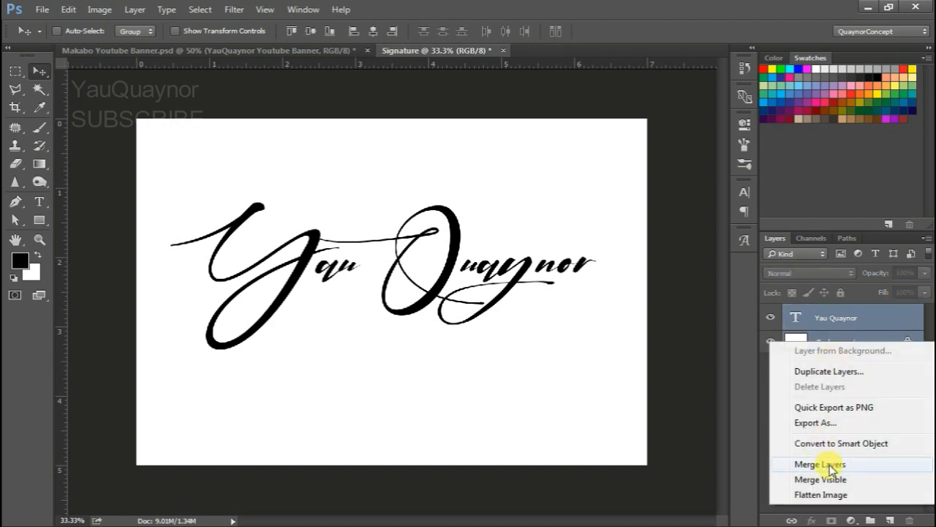
click(820, 464)
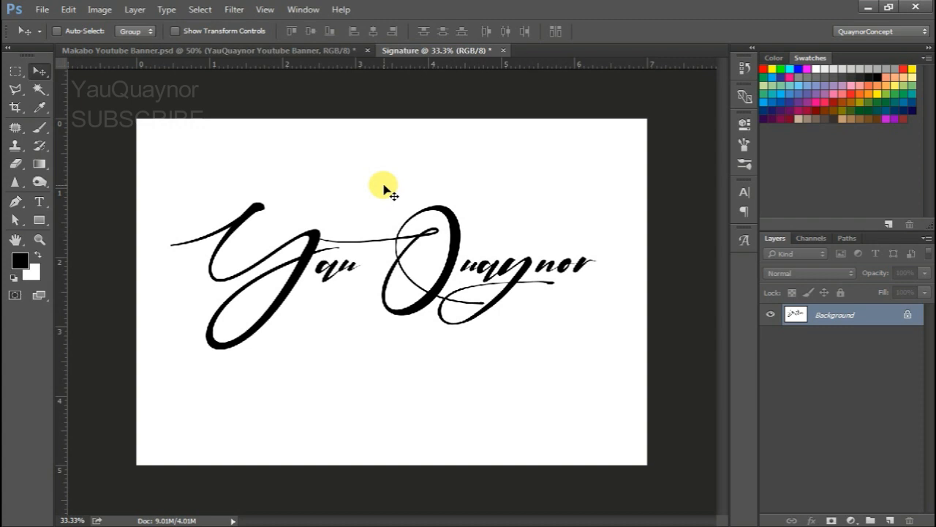
Step: Define a brush preset named 'Signature' from the merged artwork
click(67, 8)
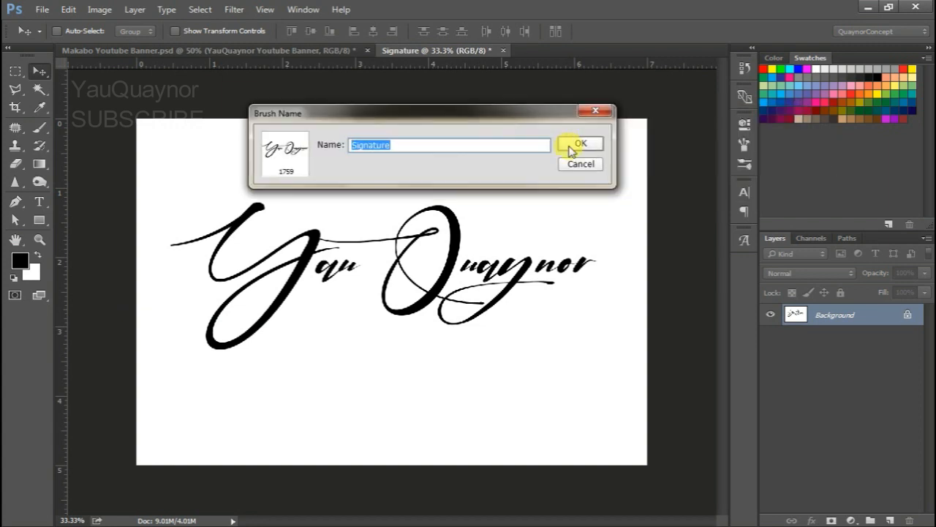
click(580, 143)
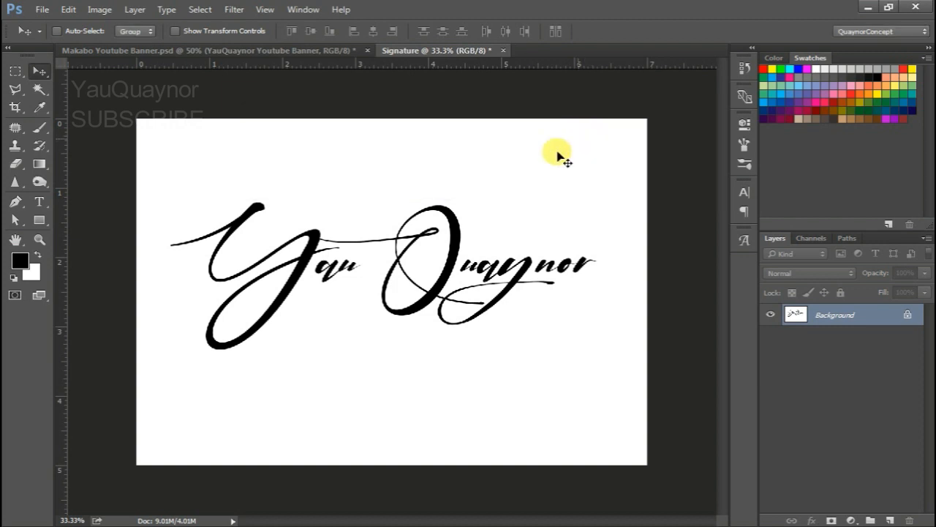
mouse_move(78, 238)
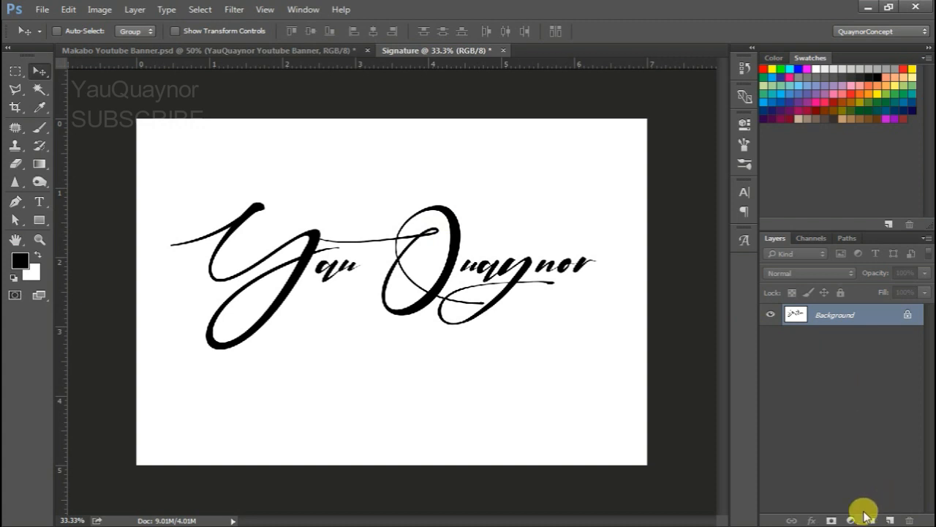
Step: Add a Solid Color fill layer in black (#000000)
click(858, 518)
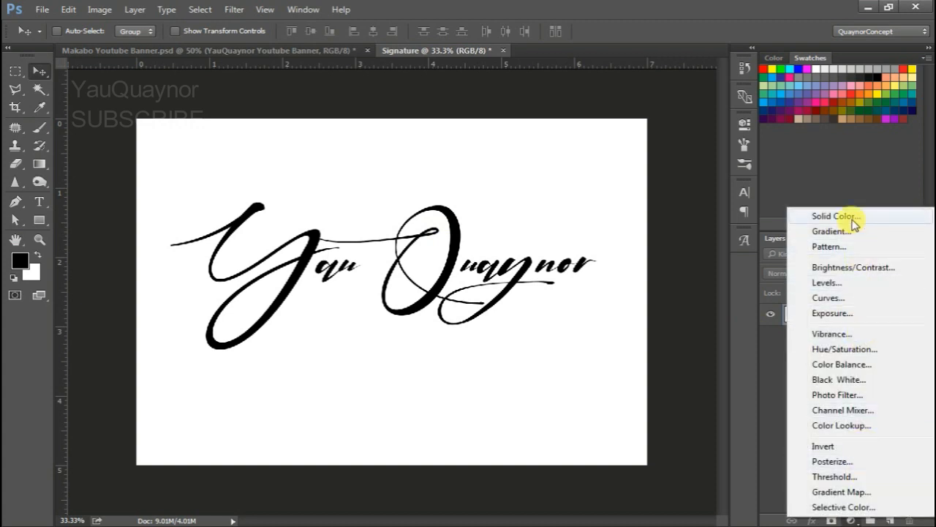
click(833, 216)
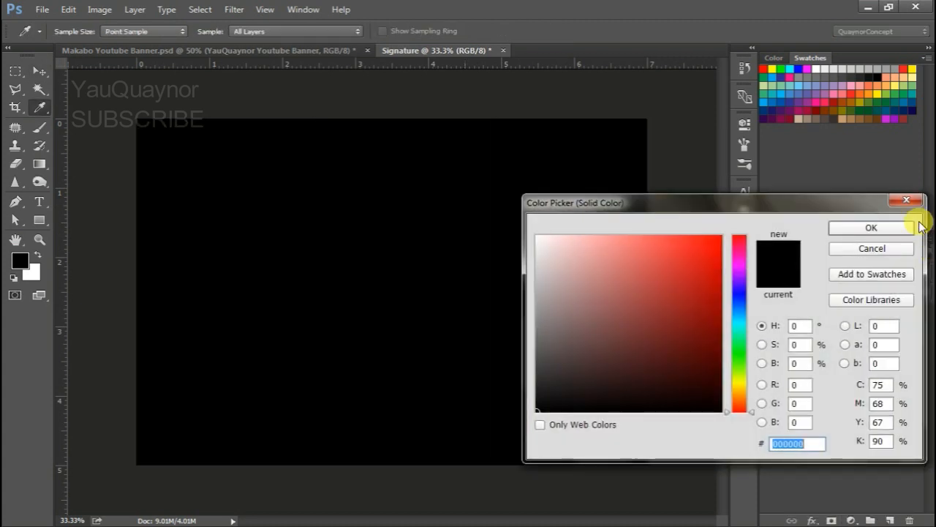
click(871, 228)
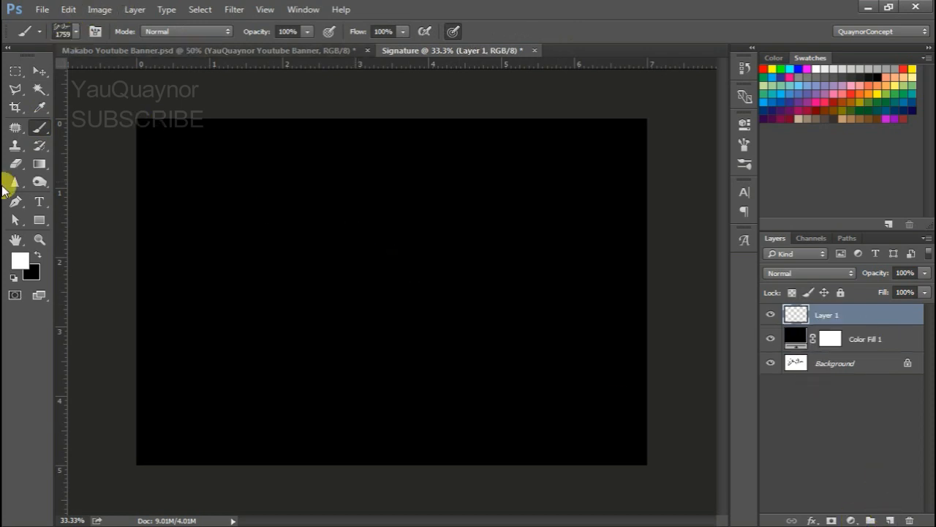
Step: Stamp the white Signature brush once onto the new layer above the black fill
click(167, 215)
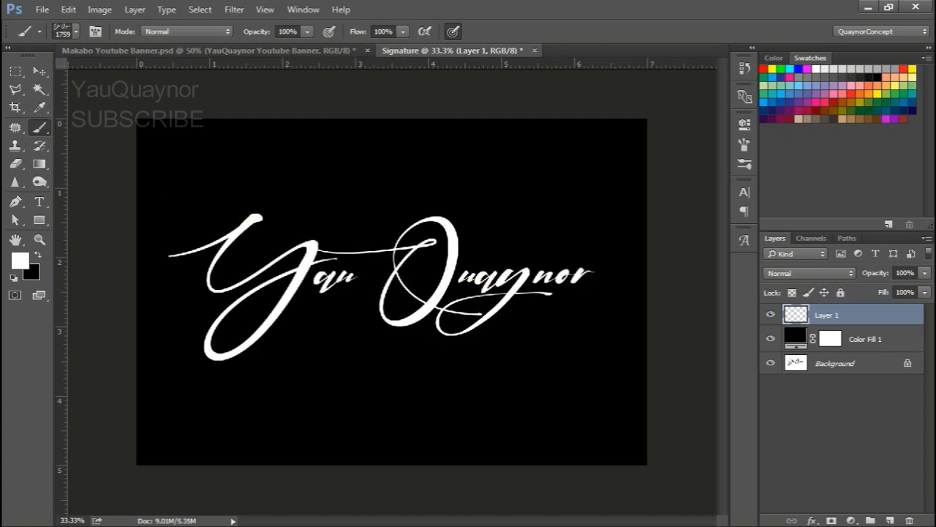
click(41, 71)
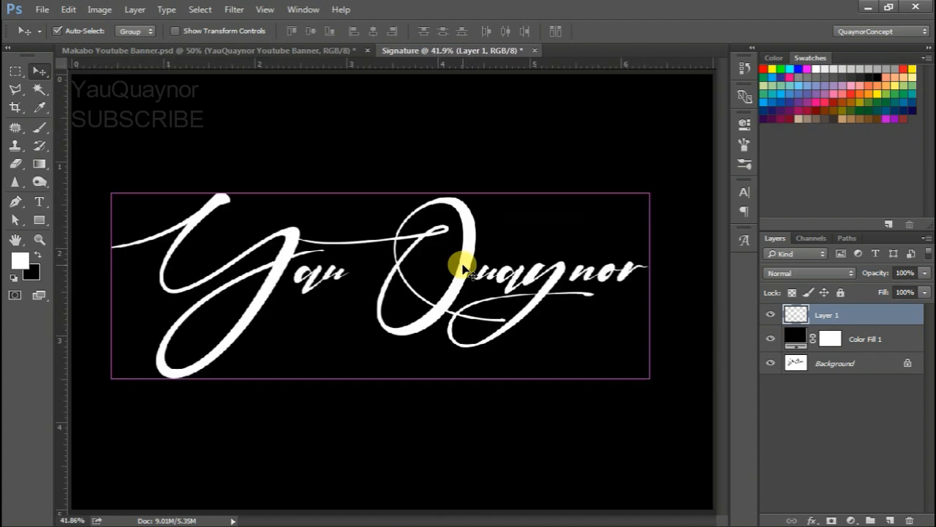
Step: Free Transform the white signature down to about 60% of its size
key(Ctrl+t)
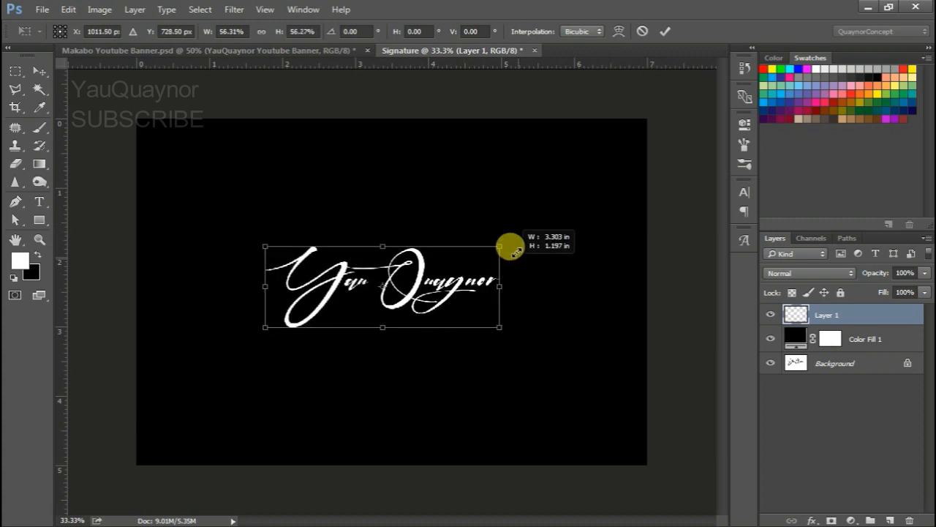
drag(511, 246, 515, 254)
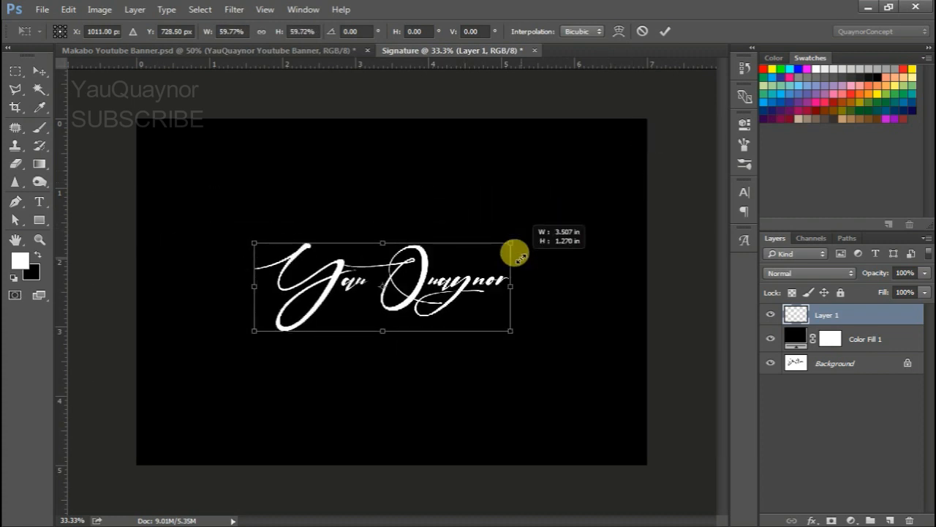